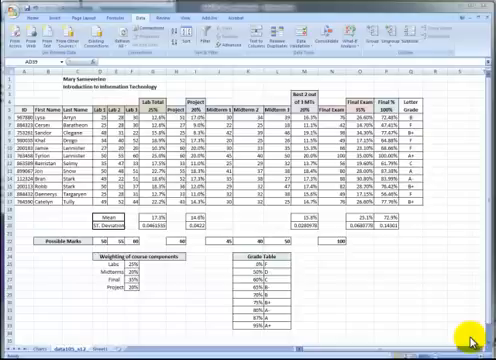
{"action": "mouse_move", "coordinate": [364, 292]}
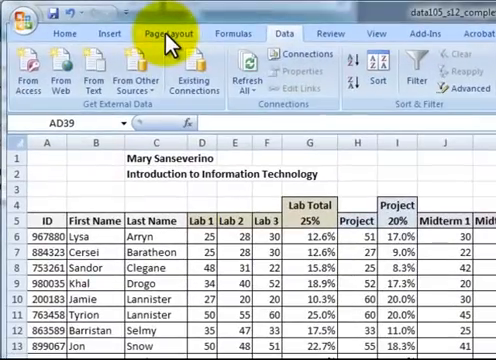
Step: Reach the Orientation choices on the Page Layout ribbon for the grade sheet
{"action": "left_click", "coordinate": [164, 36]}
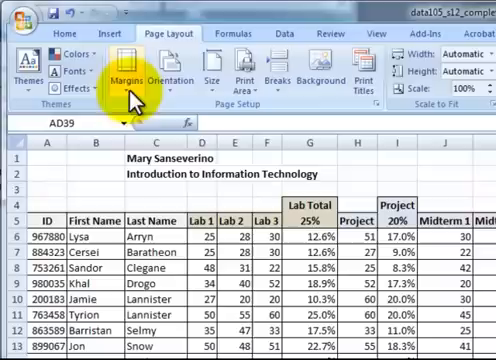
{"action": "mouse_move", "coordinate": [164, 80]}
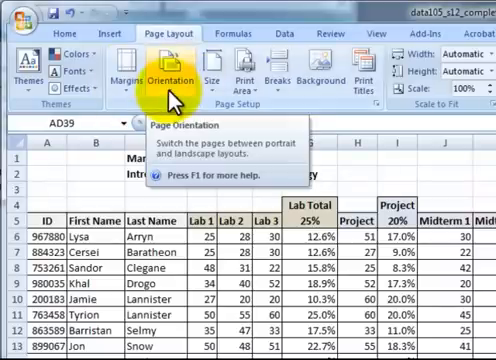
{"action": "left_click", "coordinate": [164, 76]}
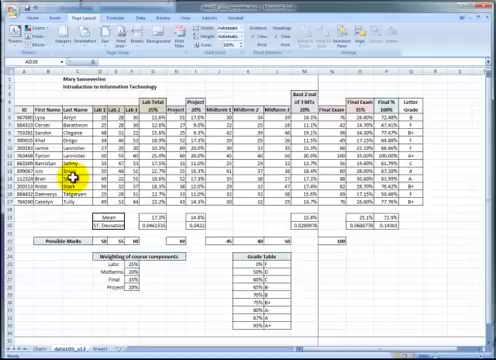
{"action": "mouse_move", "coordinate": [320, 76]}
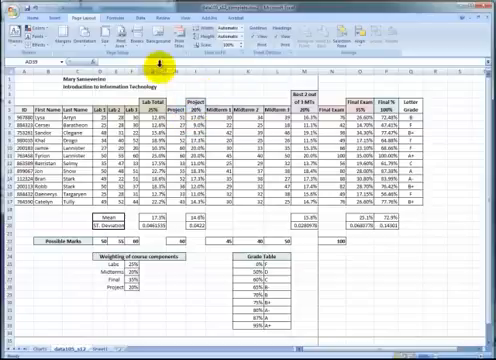
{"action": "mouse_move", "coordinate": [60, 44]}
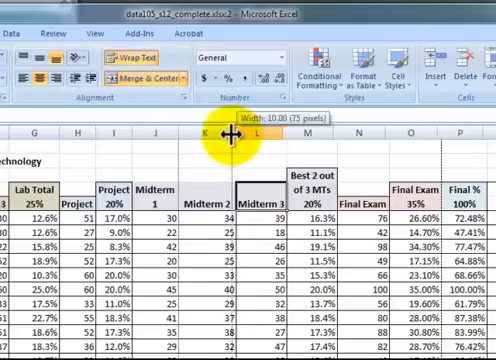
Step: Resize a gradebook column to a width of 10.00 by dragging its boundary
{"action": "left_click_drag", "start_coordinate": [222, 130], "coordinate": [276, 130]}
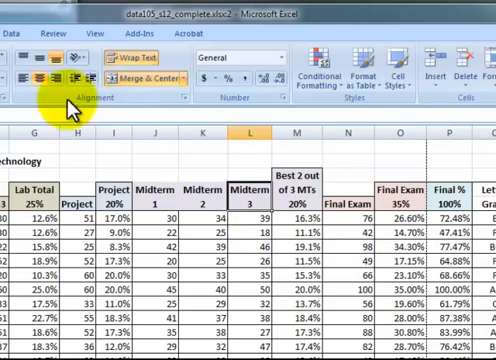
Step: Return to the Page Layout ribbon to reach the Scale to Fit settings
{"action": "left_click", "coordinate": [44, 36]}
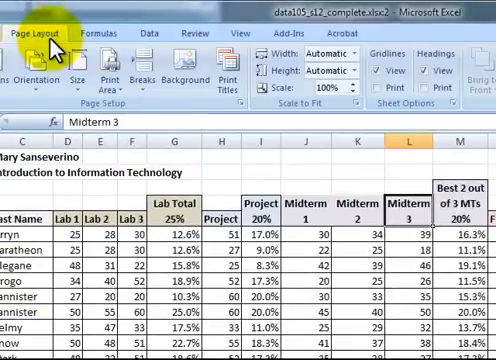
{"action": "mouse_move", "coordinate": [300, 110]}
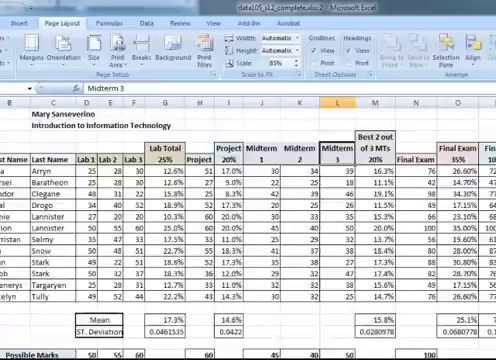
{"action": "left_click", "coordinate": [18, 16]}
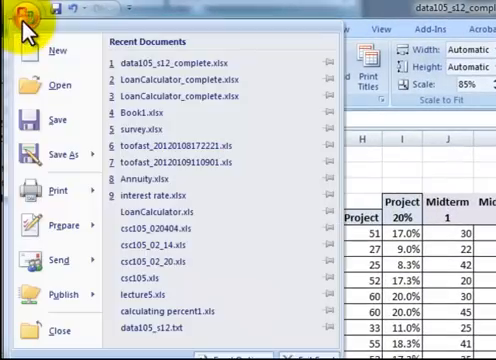
{"action": "left_click", "coordinate": [56, 190]}
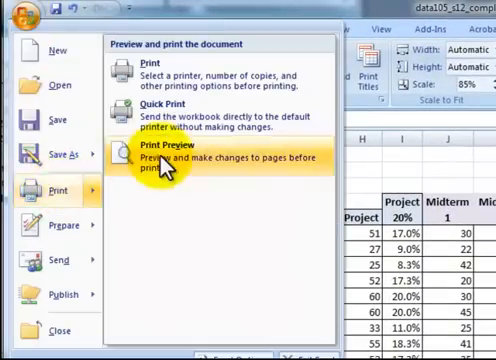
{"action": "left_click", "coordinate": [164, 152]}
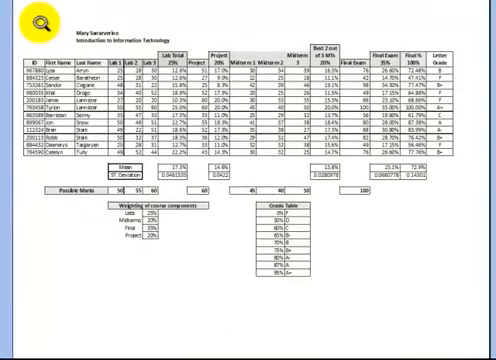
{"action": "left_click", "coordinate": [48, 56]}
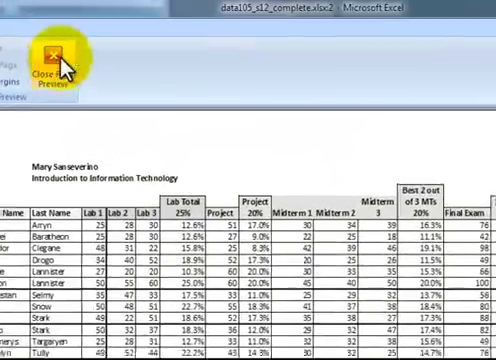
{"action": "left_click", "coordinate": [50, 58]}
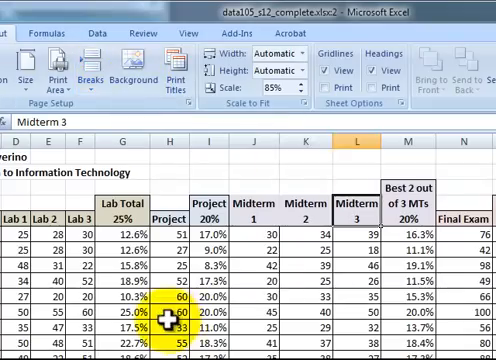